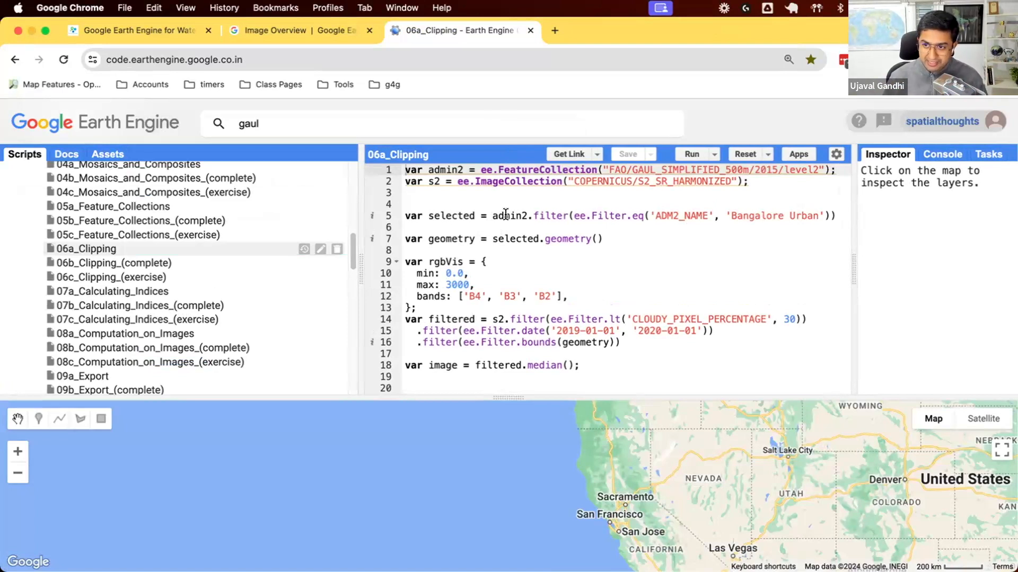
- Highlight the admin2 filter and the geometry extraction from the selected district
{"action": "double_click", "coordinate": [509, 217]}
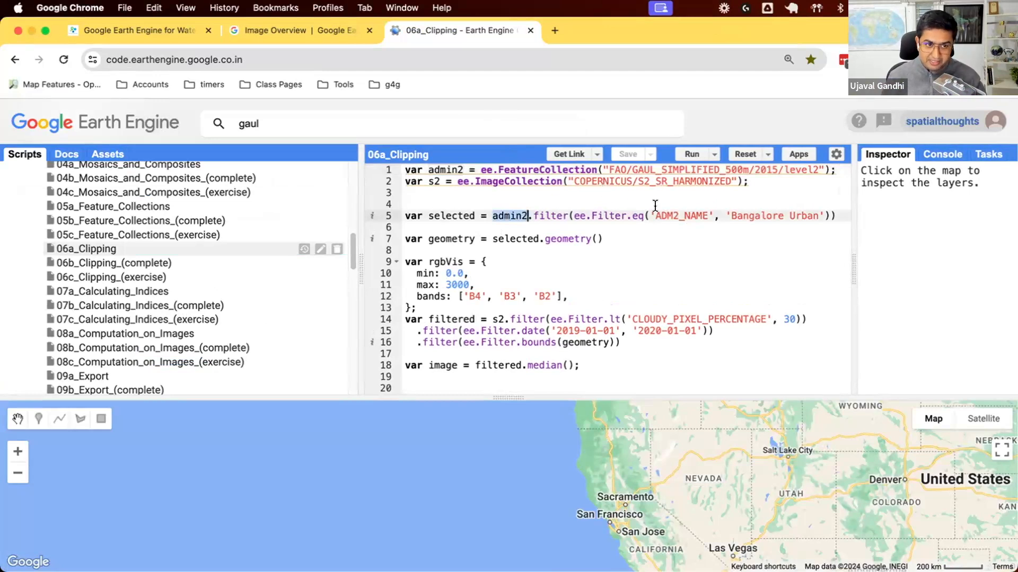
{"action": "double_click", "coordinate": [451, 216]}
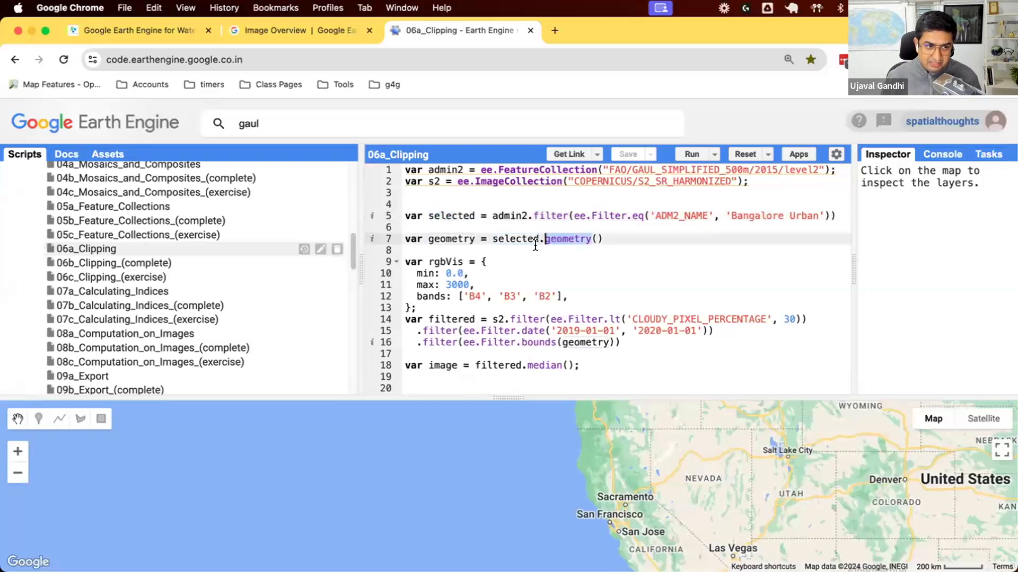
{"action": "double_click", "coordinate": [514, 239]}
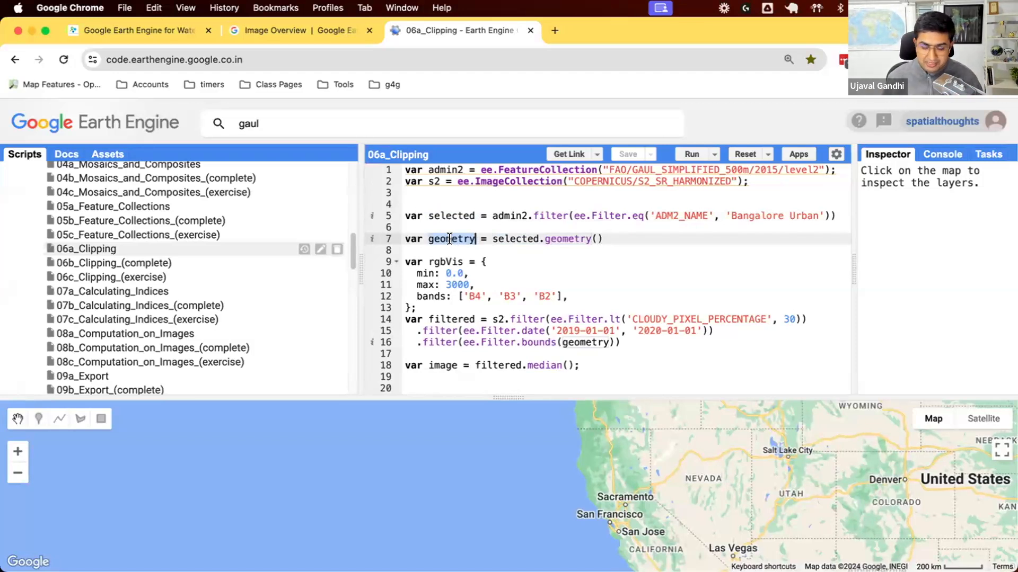
{"action": "mouse_move", "coordinate": [534, 319]}
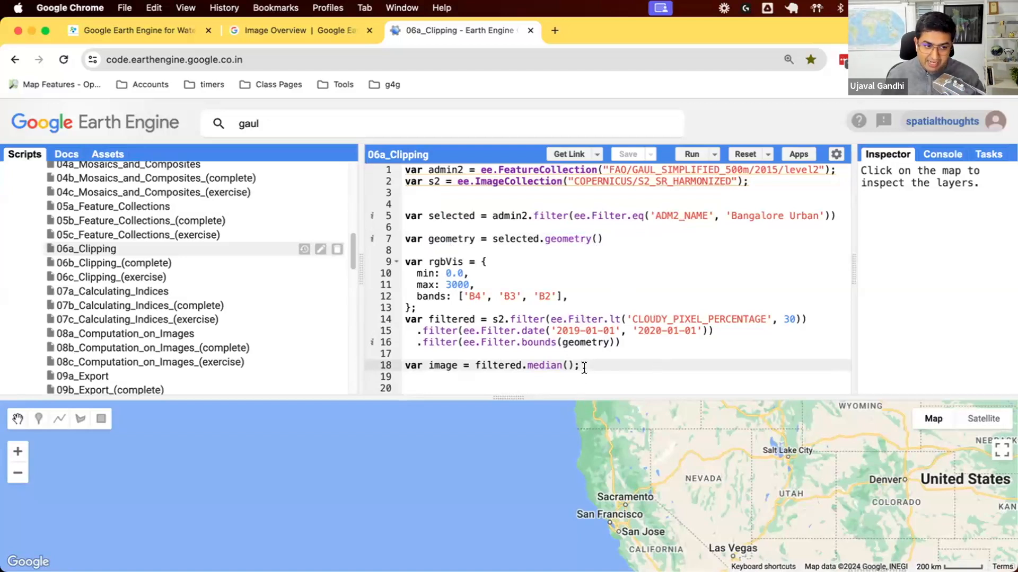
- Add Map.addLayer lines for image with rgbVis and geometry in red named 'Selected Admin2'
{"action": "type", "text": "Map.addLayer9"}
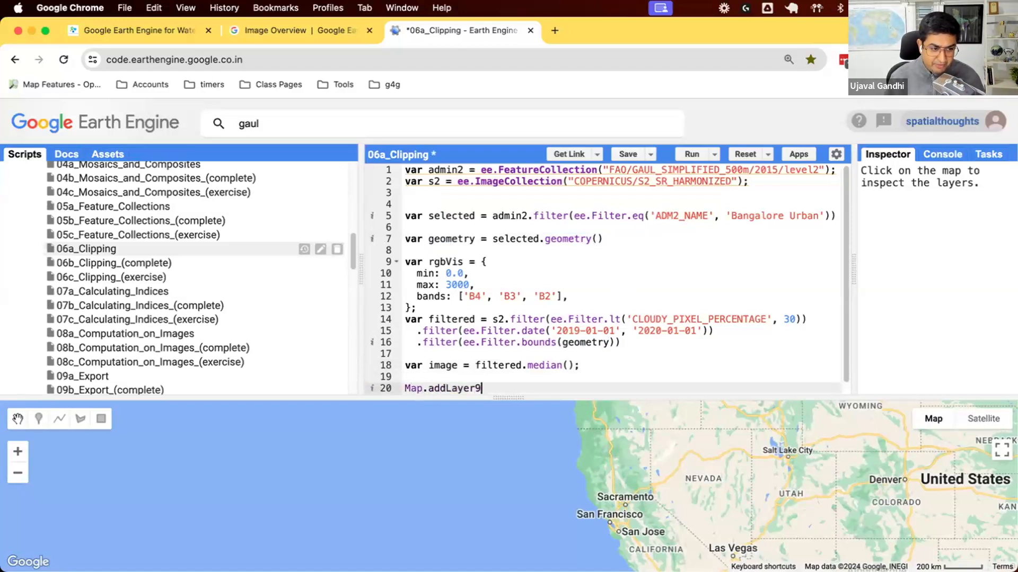
{"action": "type", "text": "(image,"}
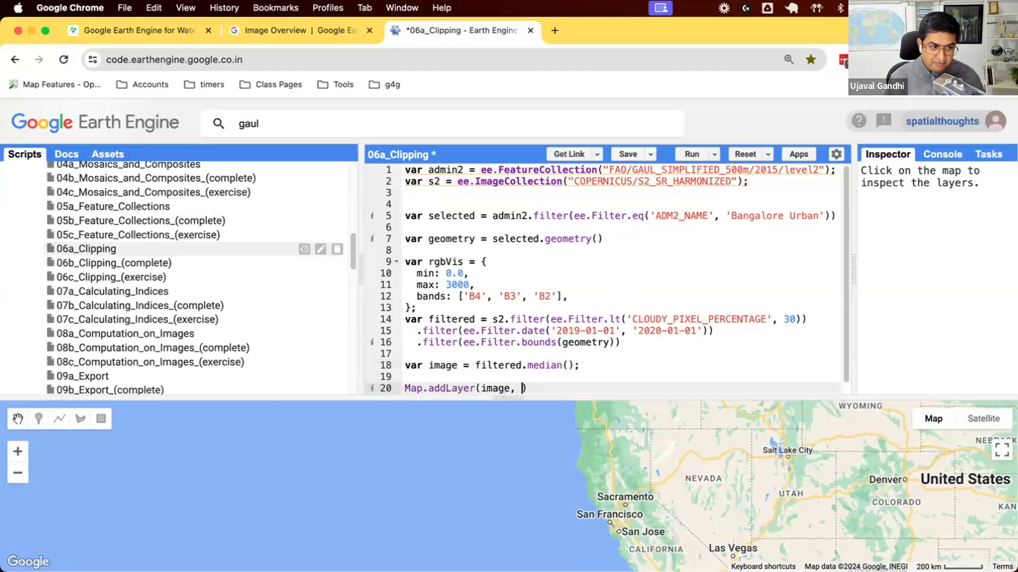
{"action": "type", "text": "rgbVis, 'Composite"}
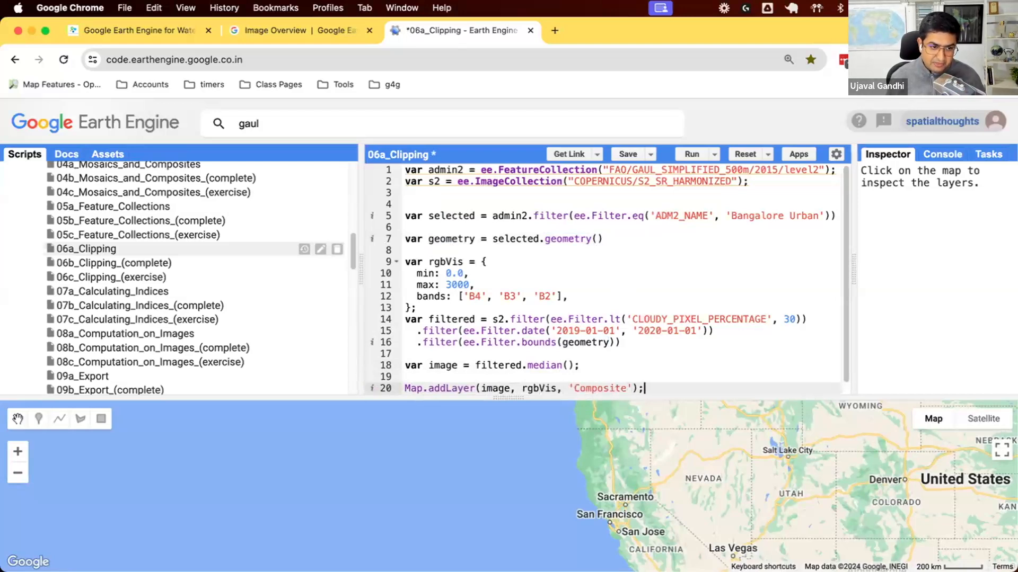
{"action": "type", "text": "Map.add"}
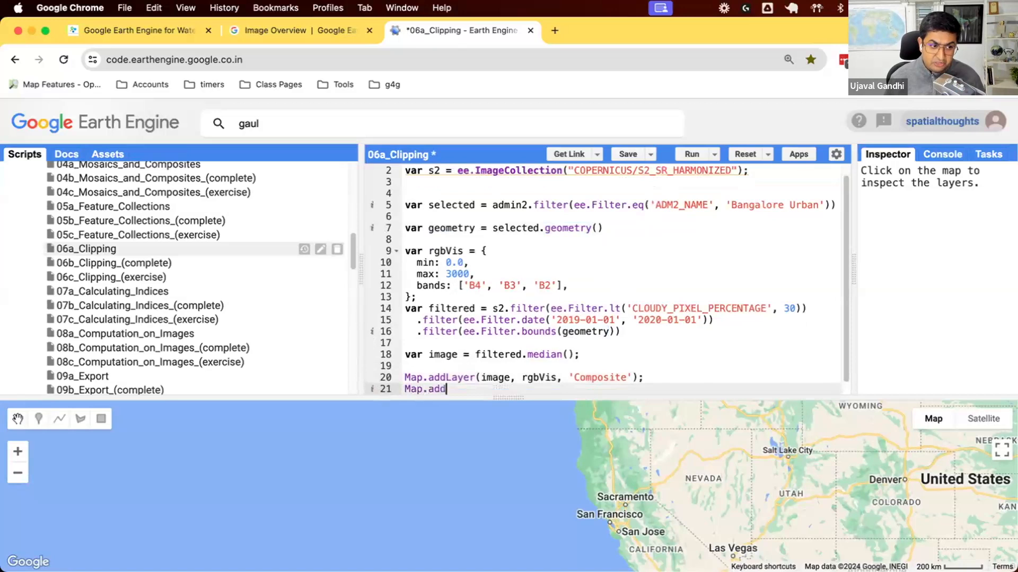
{"action": "type", "text": "Layer()"}
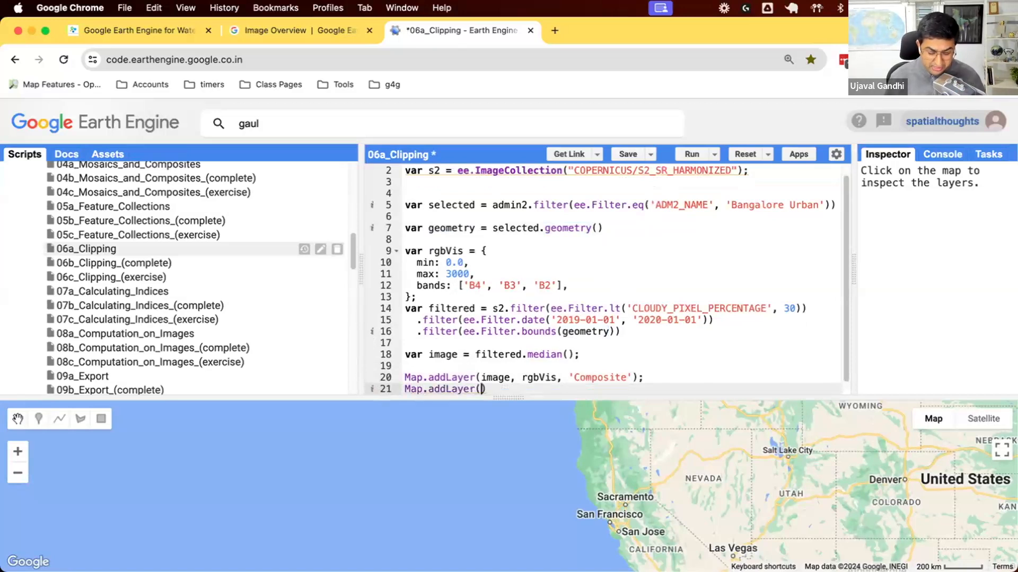
{"action": "type", "text": "geometry, {}"}
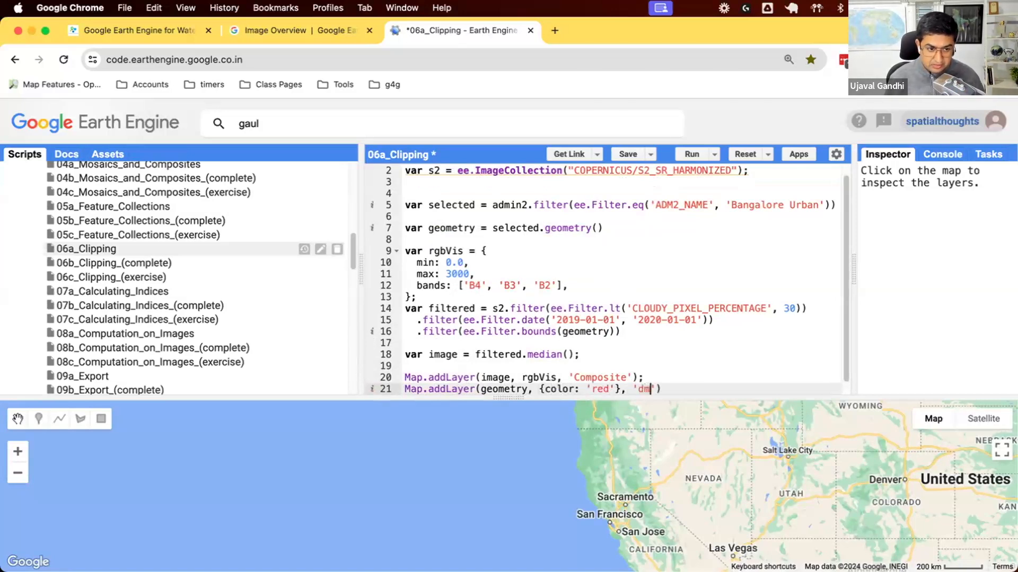
{"action": "type", "text": "Admin2"}
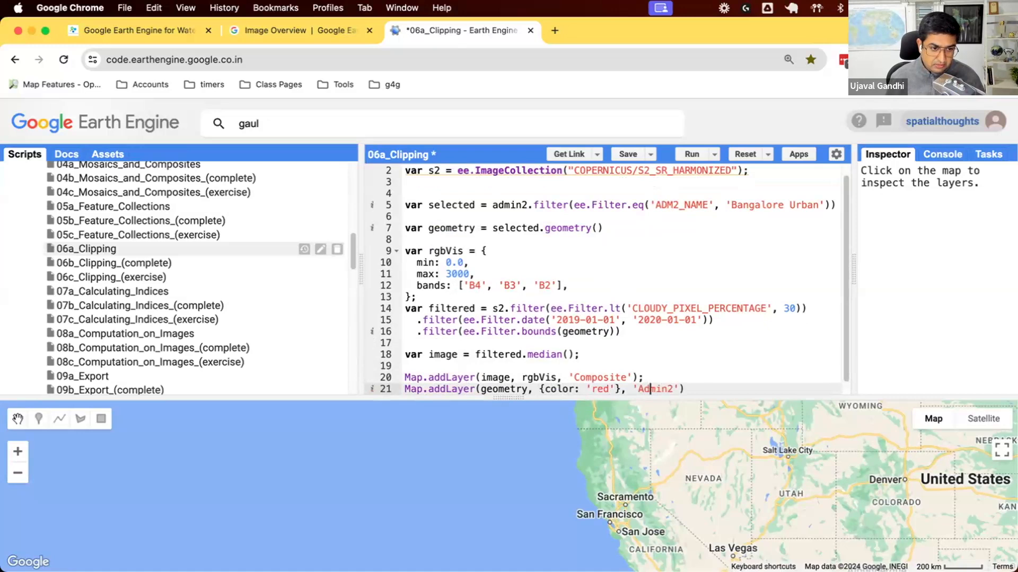
{"action": "type", "text": "Selected"}
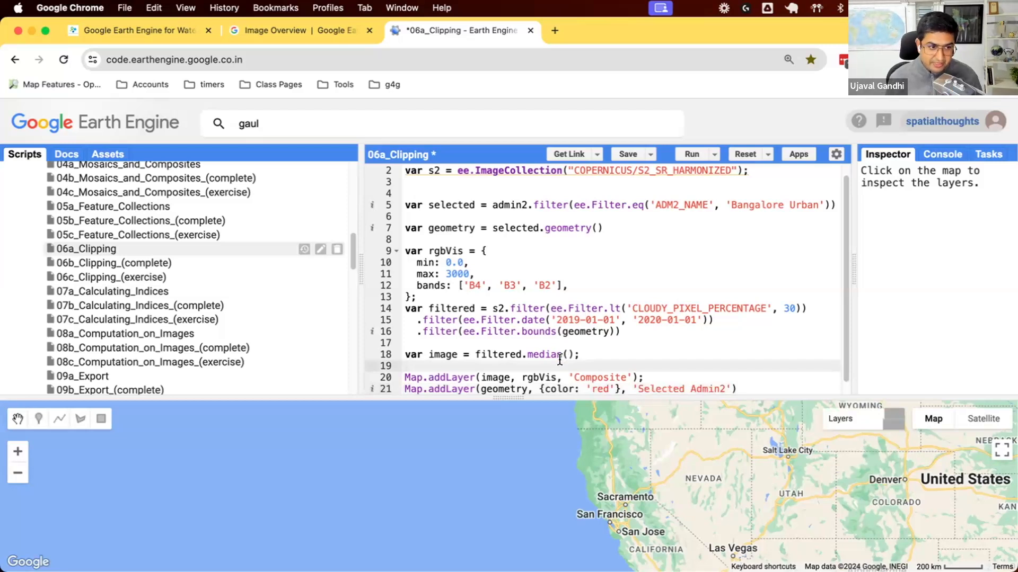
- Write Map.centerObject(geometry) with a '// Ctrl + space for autocomplete' comment above it
{"action": "type", "text": "Map.ce"}
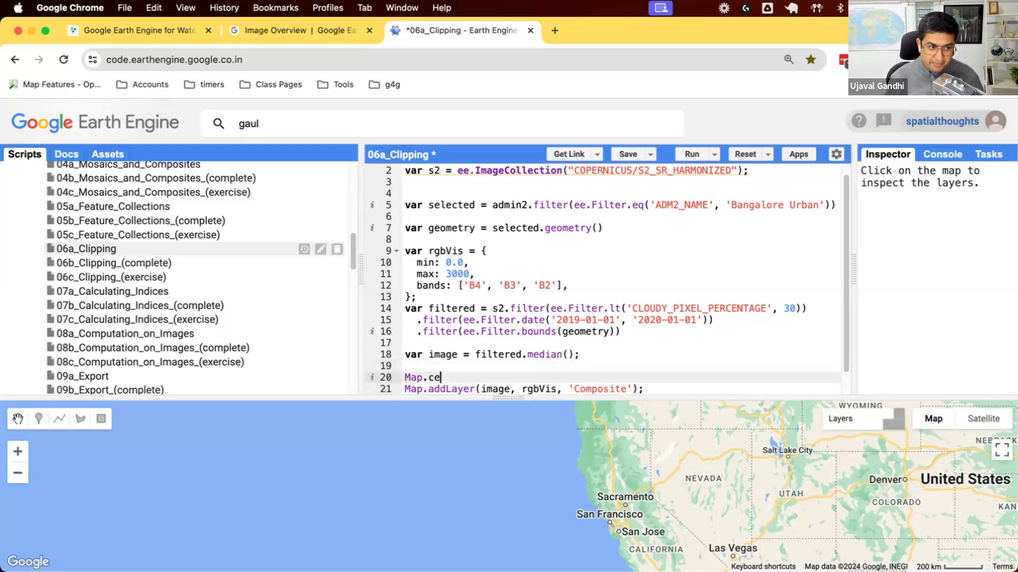
{"action": "type", "text": "nterObje"}
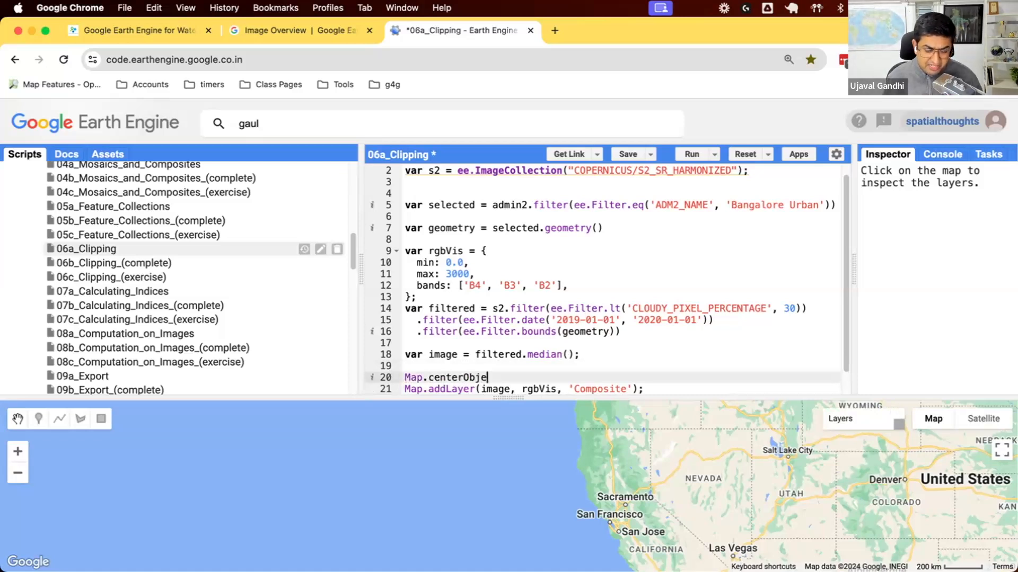
{"action": "type", "text": "()"}
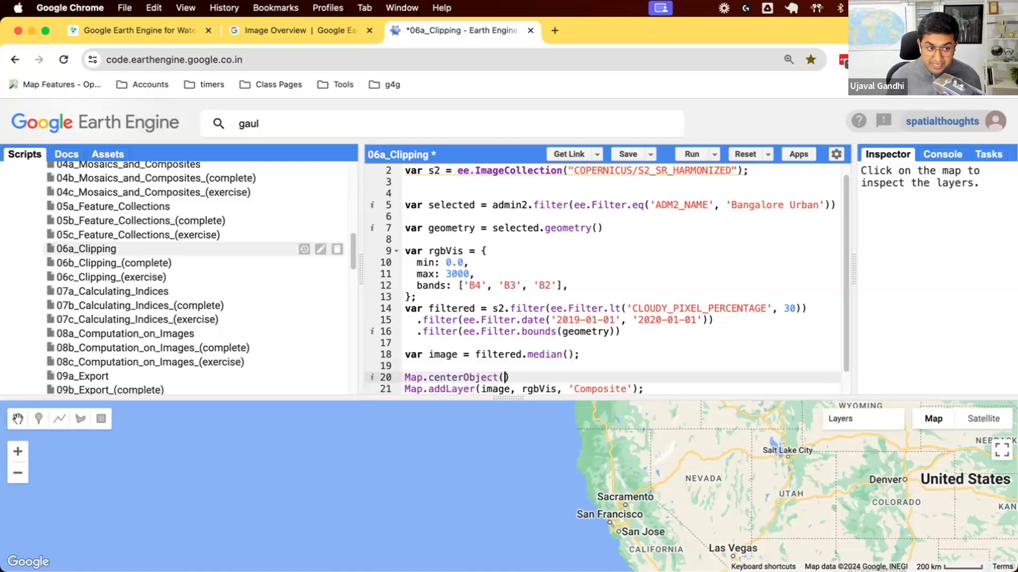
{"action": "type", "text": "geometry"}
{"action": "type", "text": "//"}
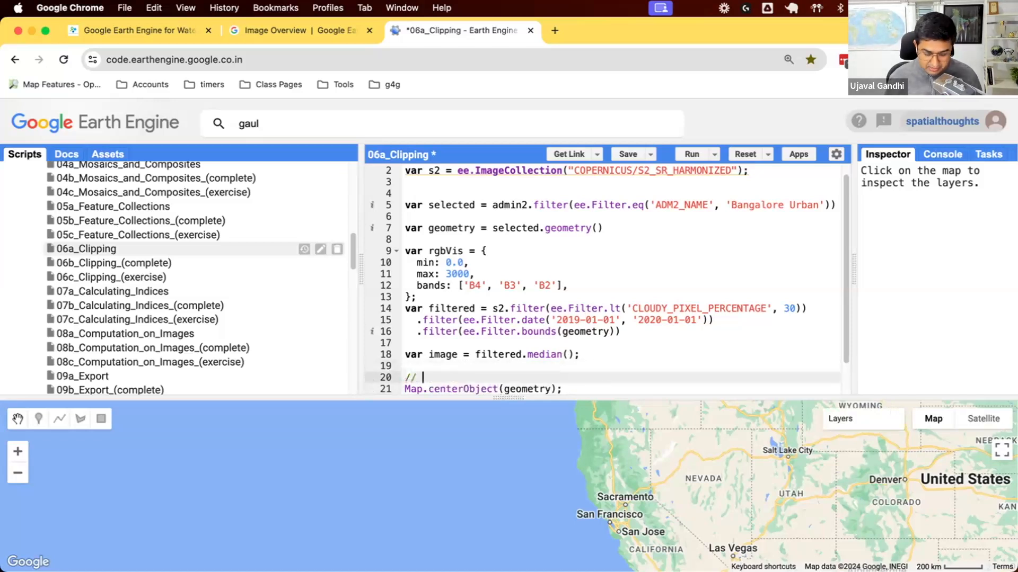
{"action": "type", "text": "Ctrl ="}
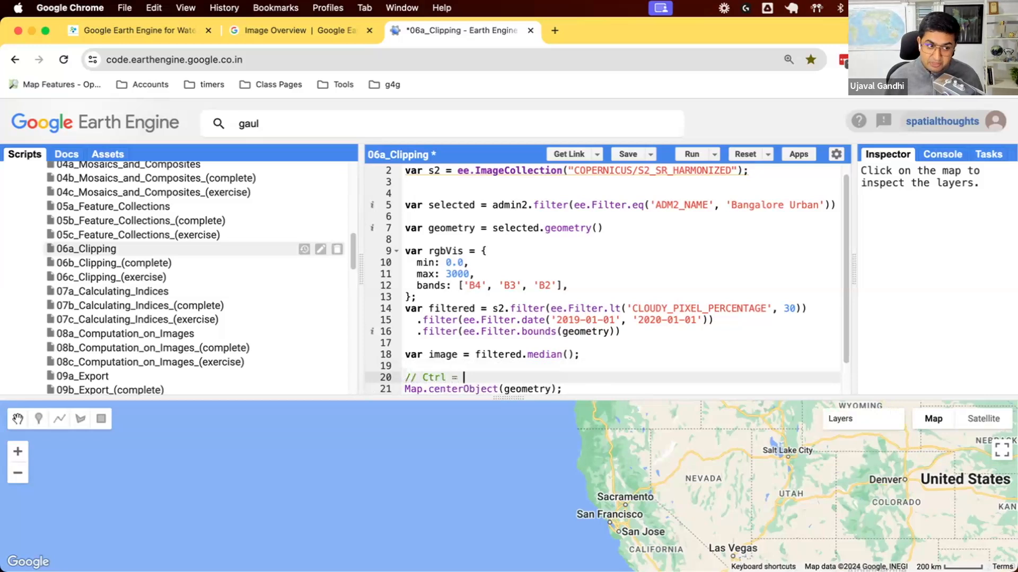
{"action": "type", "text": "+ space forau"}
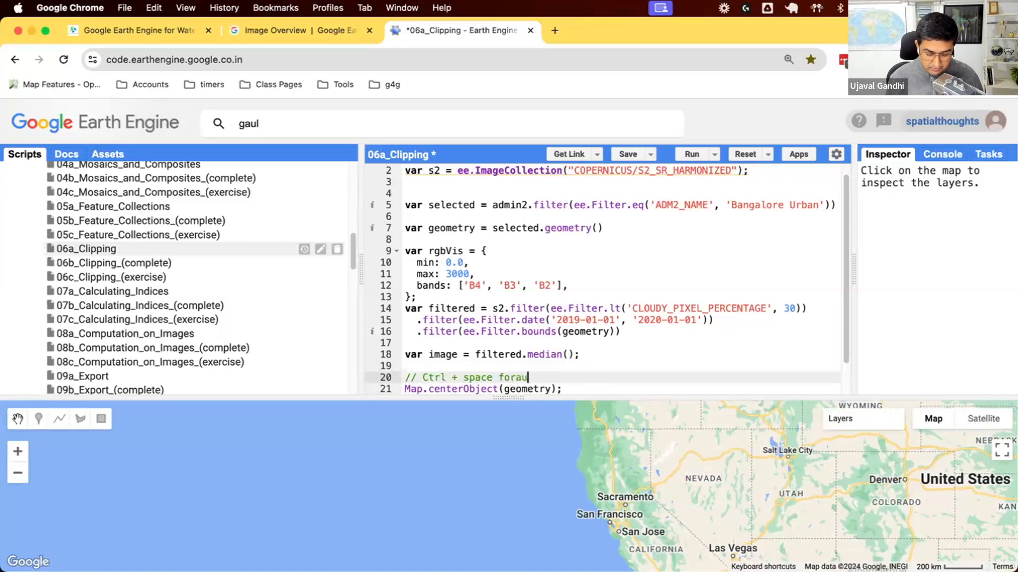
{"action": "type", "text": "tocomplete"}
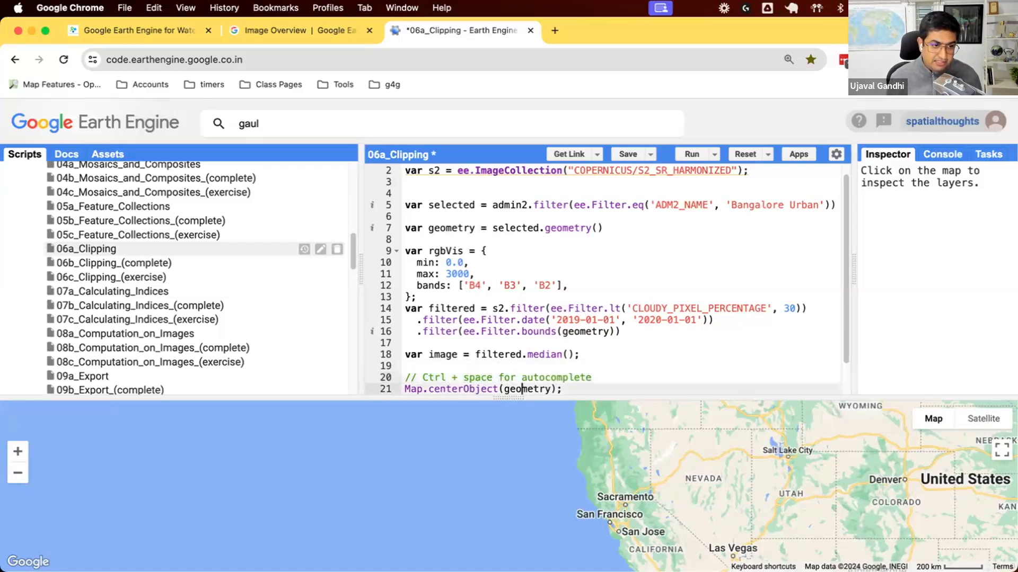
- Run the script and zoom into Bangalore to see the composite with the red boundary
{"action": "left_click", "coordinate": [692, 153]}
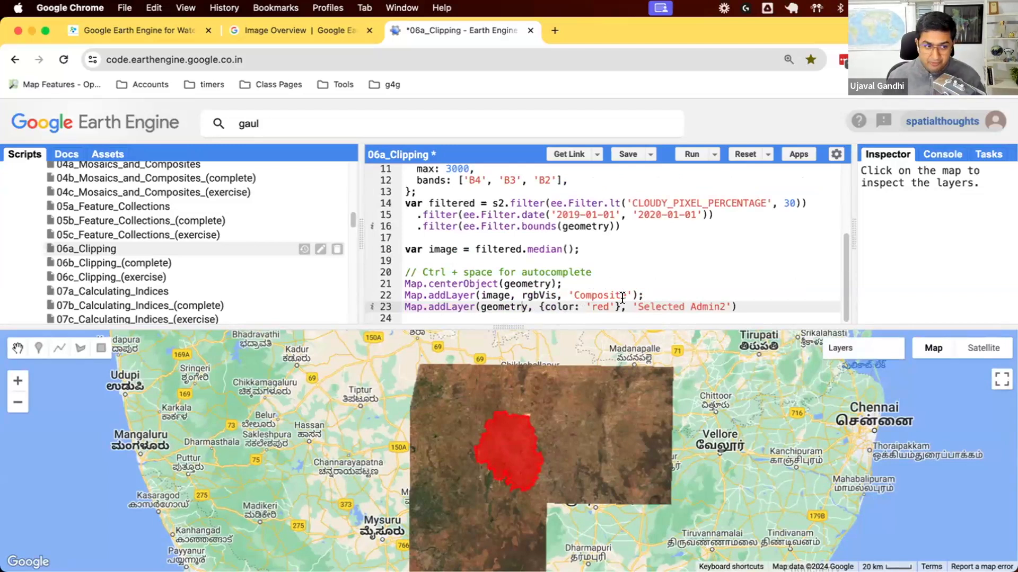
{"action": "mouse_move", "coordinate": [483, 498]}
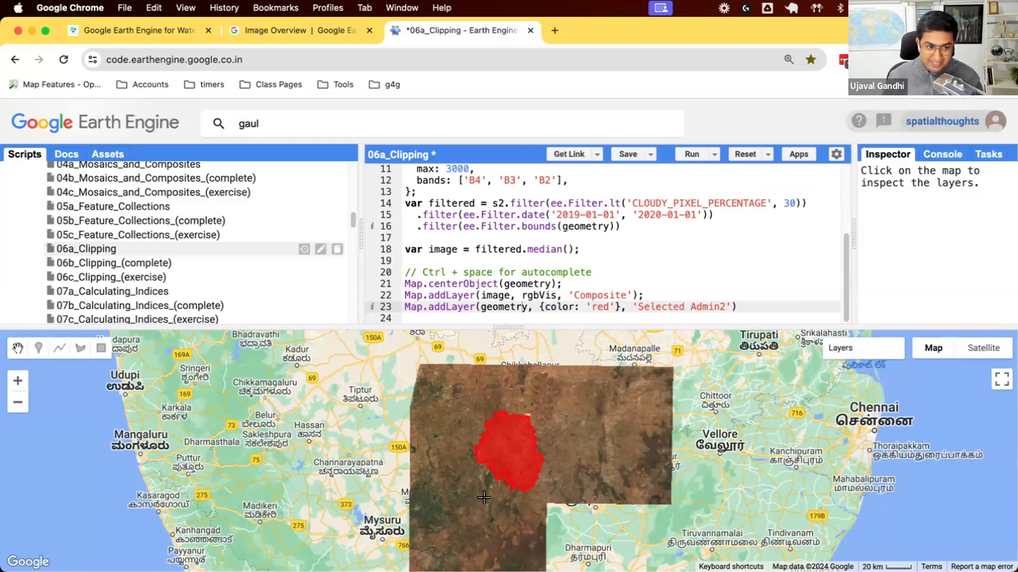
{"action": "mouse_move", "coordinate": [500, 202]}
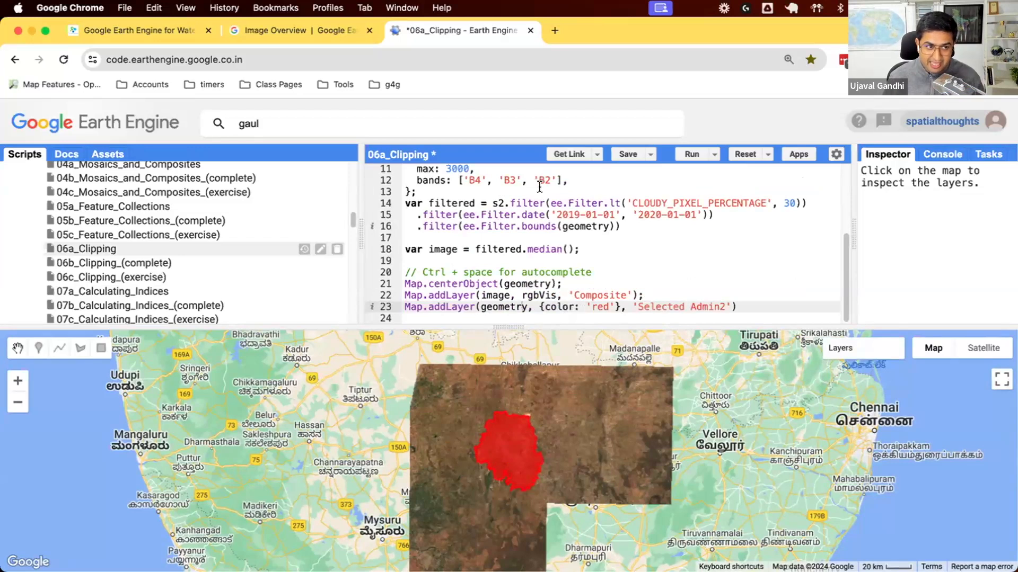
{"action": "left_click_drag", "start_coordinate": [404, 203], "coordinate": [620, 225]}
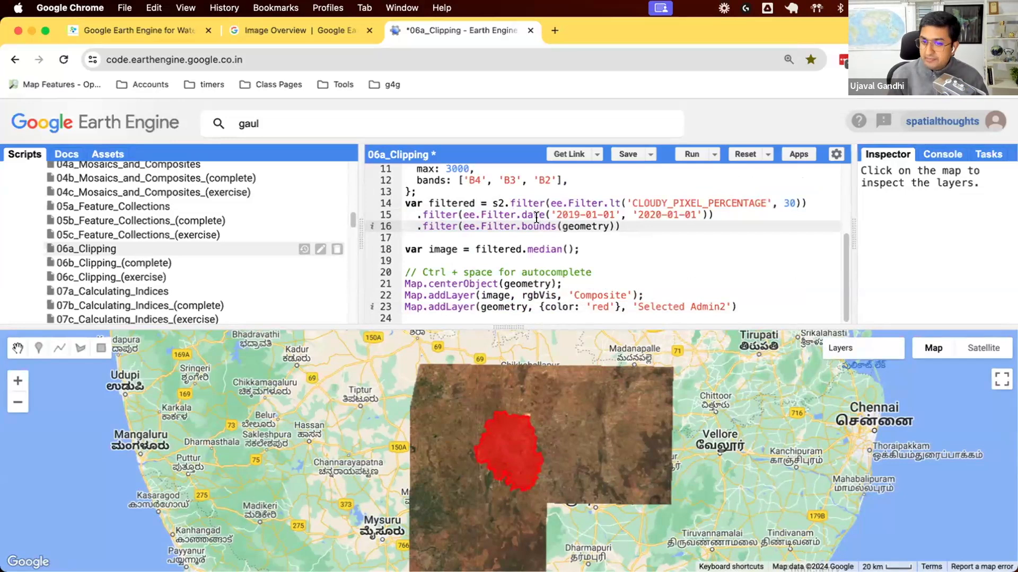
{"action": "mouse_move", "coordinate": [430, 353]}
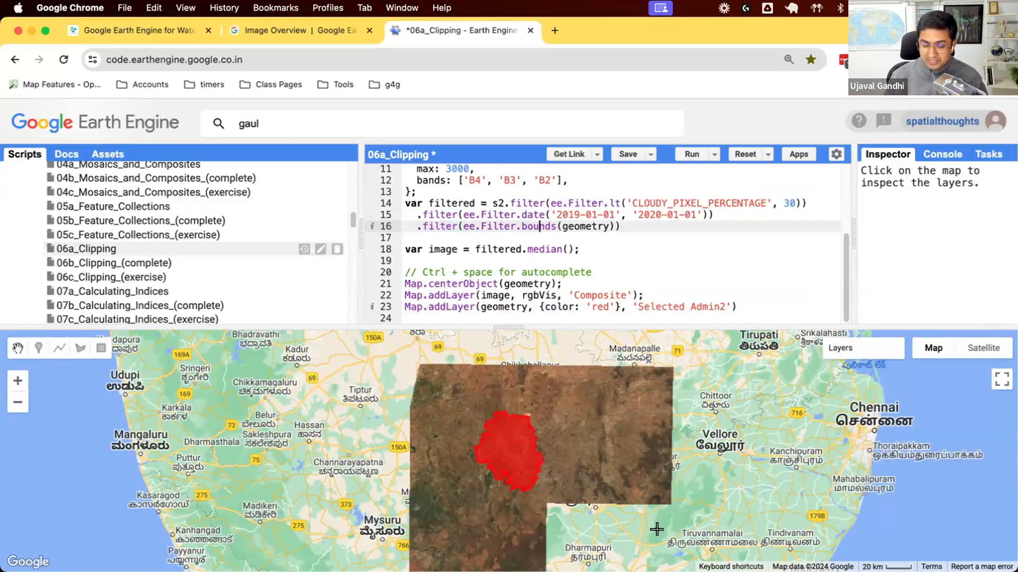
{"action": "mouse_move", "coordinate": [441, 479]}
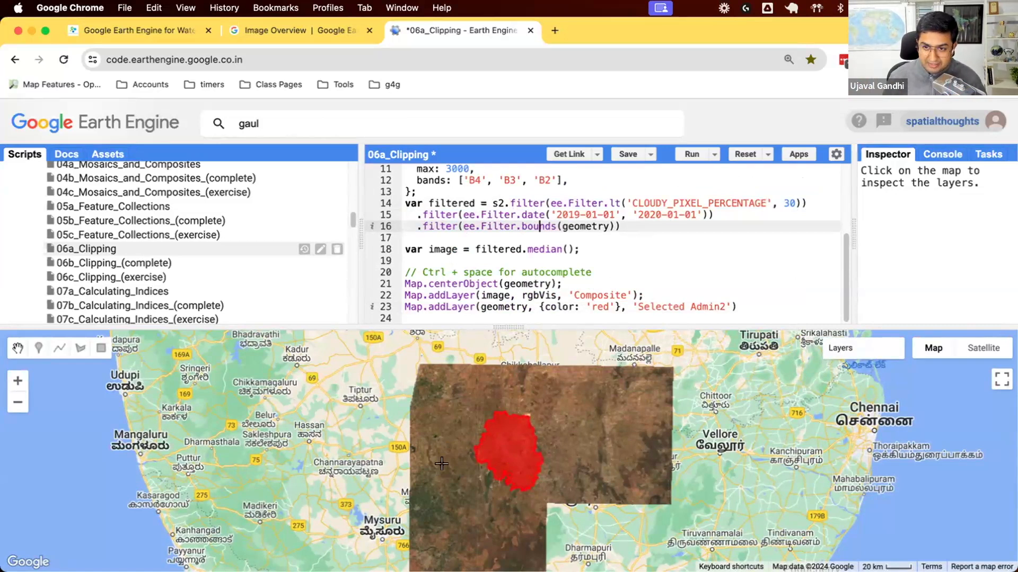
{"action": "left_click", "coordinate": [840, 348]}
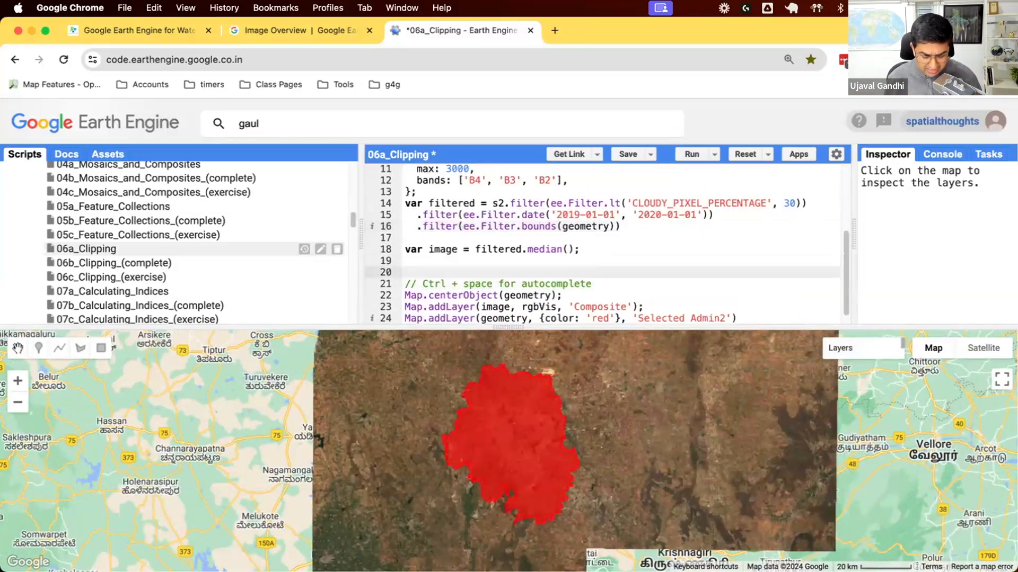
- Define var clipped = image.clip(geometry) and select image in the Composite layer line to replace it
{"action": "type", "text": "c"}
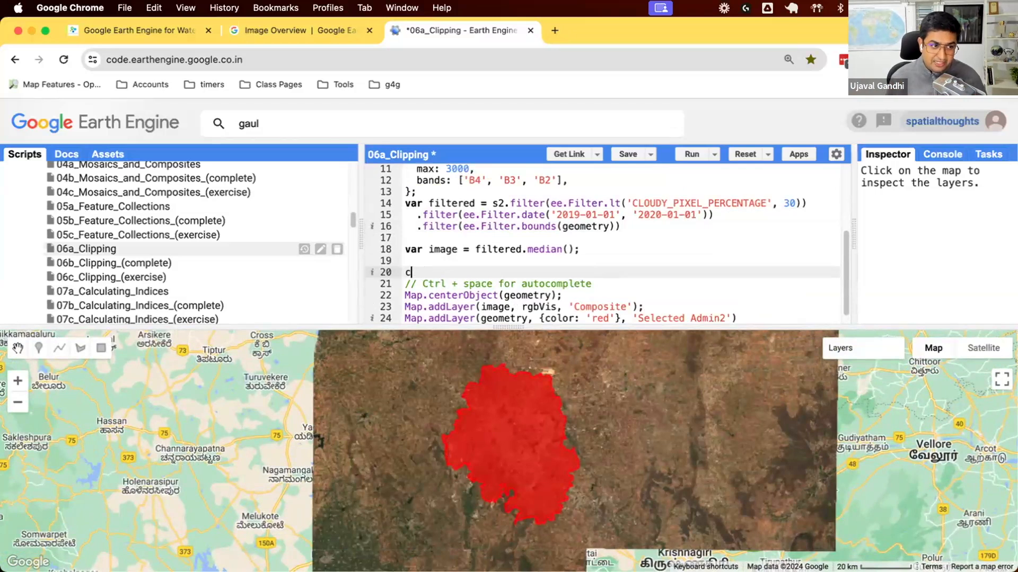
{"action": "type", "text": "var clipped = imag"}
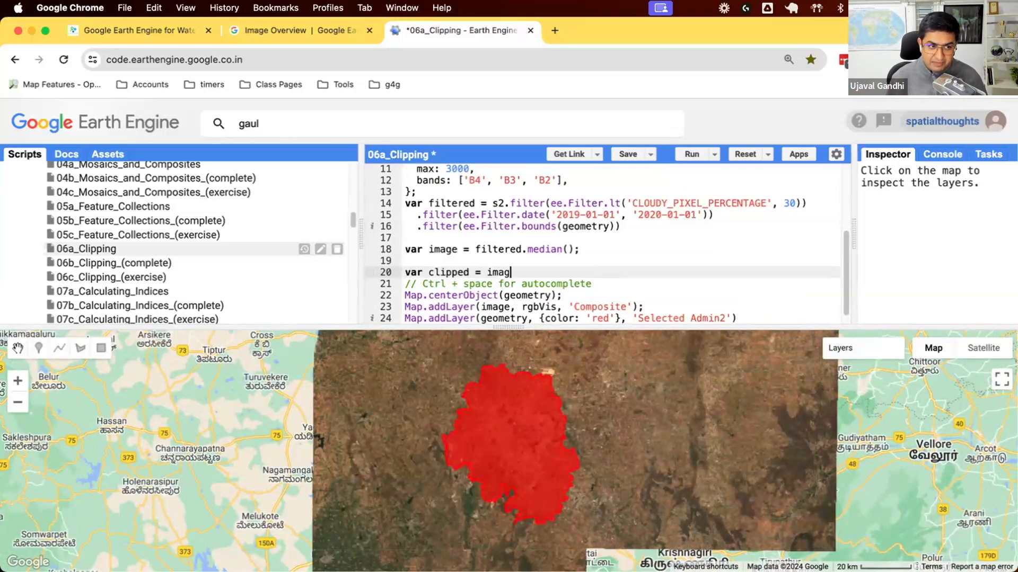
{"action": "type", "text": "e.clip"}
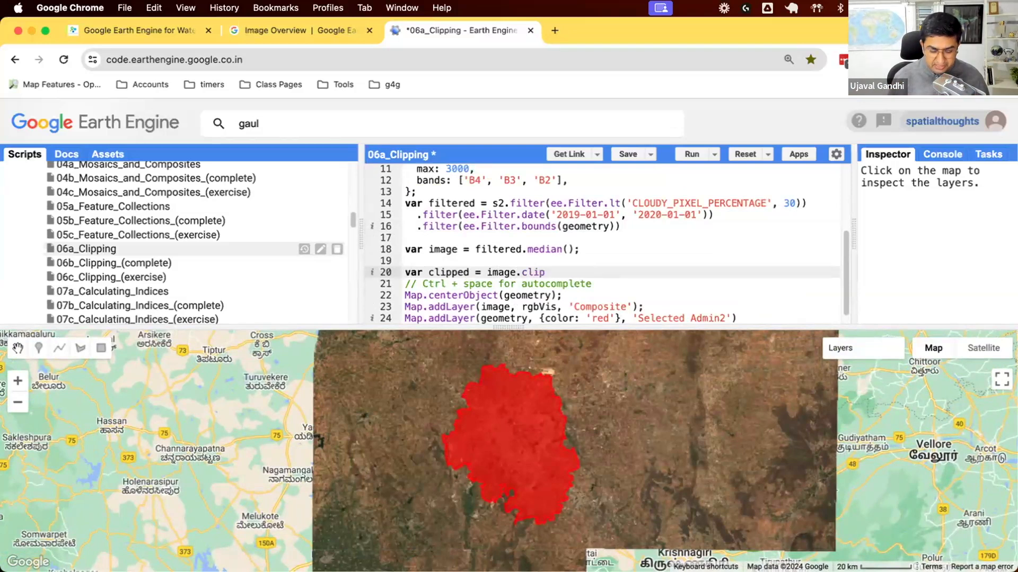
{"action": "type", "text": "(geometry);"}
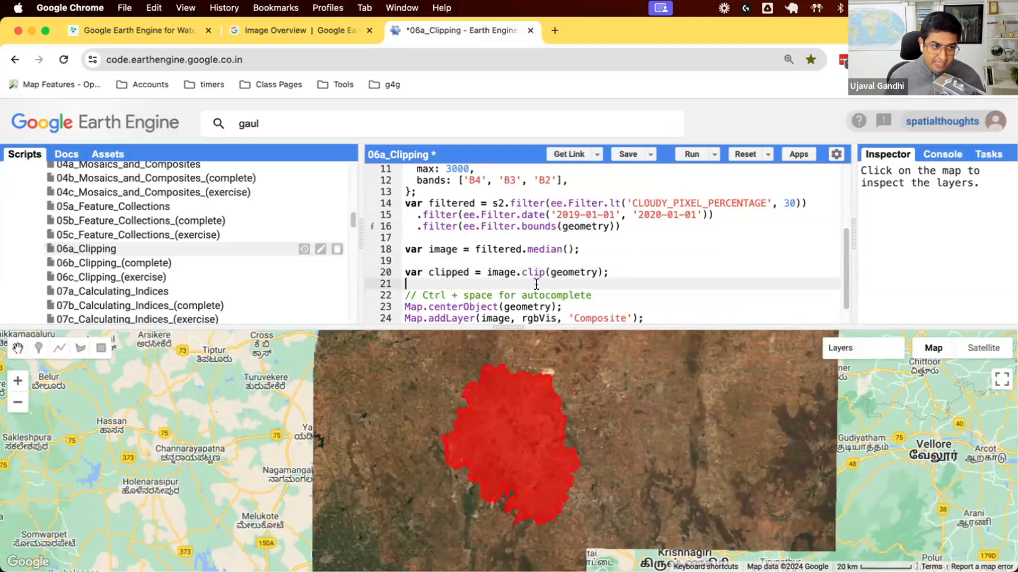
{"action": "double_click", "coordinate": [497, 318]}
{"action": "type", "text": "clipped"}
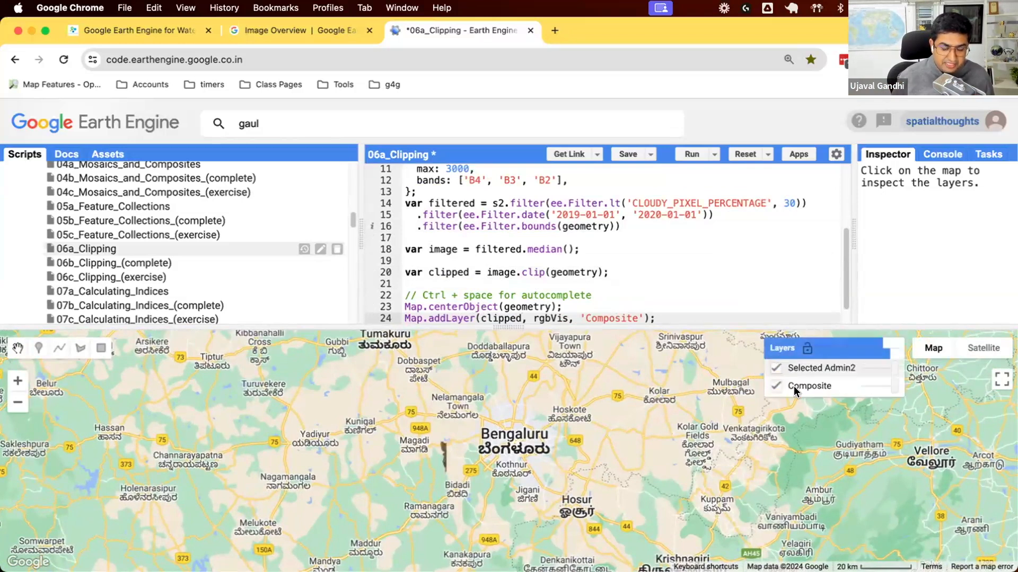
- Toggle layers to inspect the composite clipped to Bangalore Urban
{"action": "left_click", "coordinate": [776, 369]}
{"action": "type", "text": "//"}
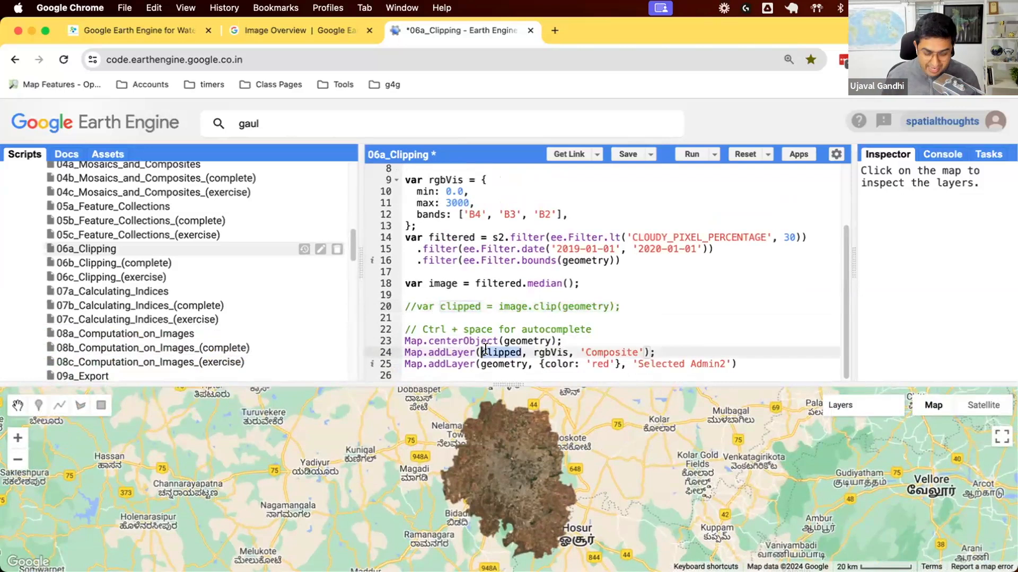
- Use image.clip(geometry) inline in the Composite addLayer and rerun to show the clipped result
{"action": "type", "text": "image.clip(geometry)"}
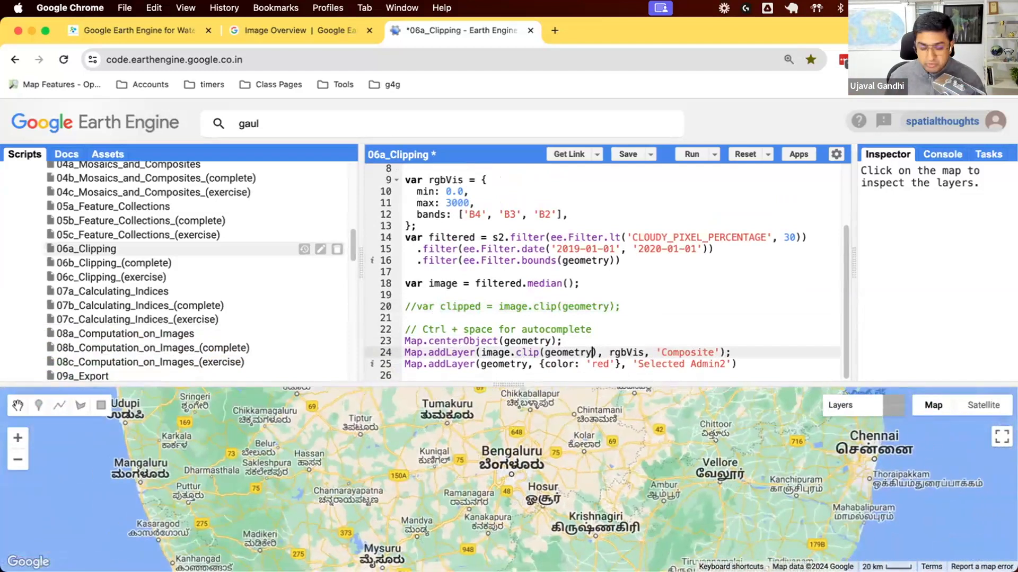
{"action": "left_click", "coordinate": [691, 153]}
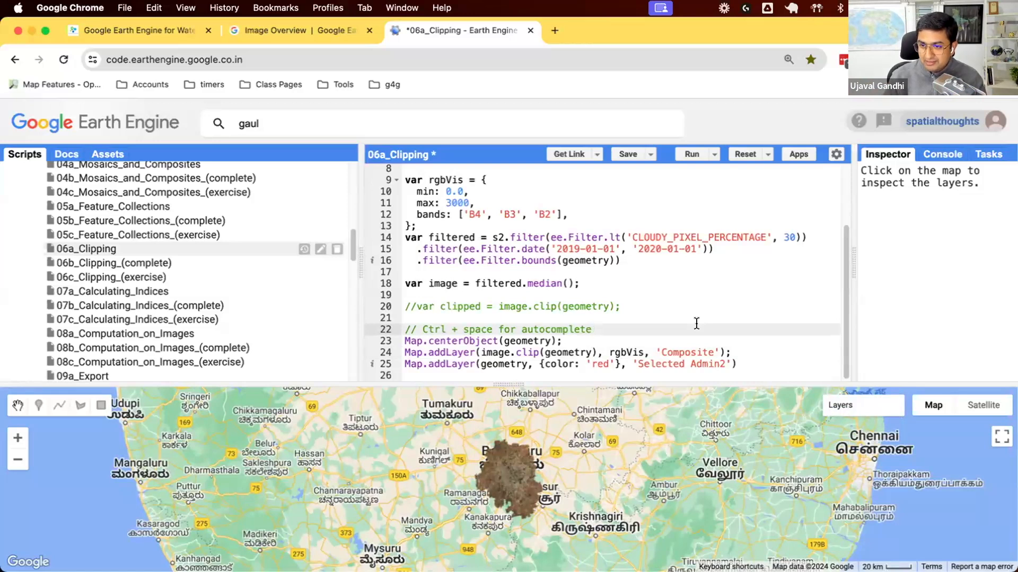
{"action": "left_click", "coordinate": [594, 329]}
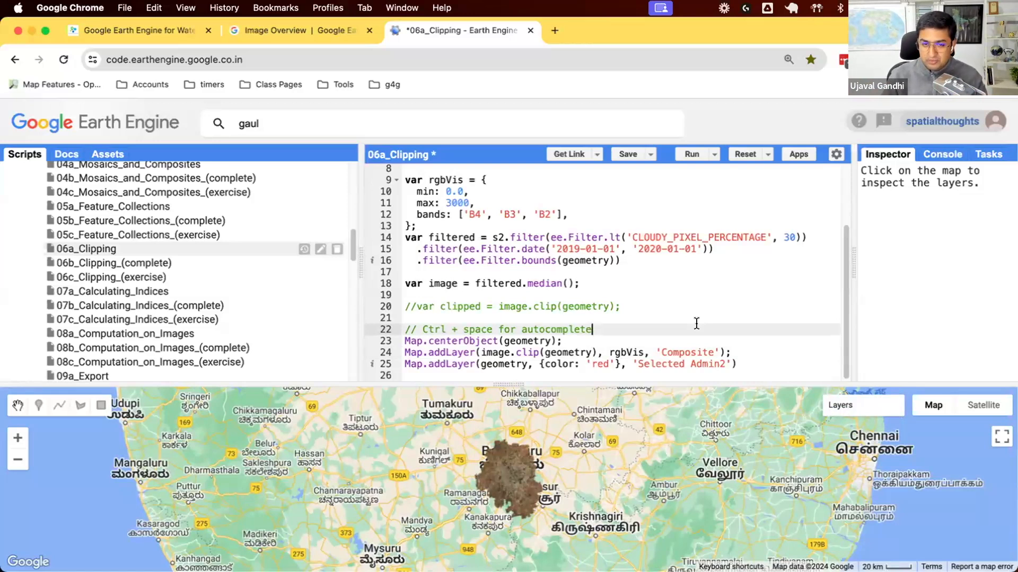